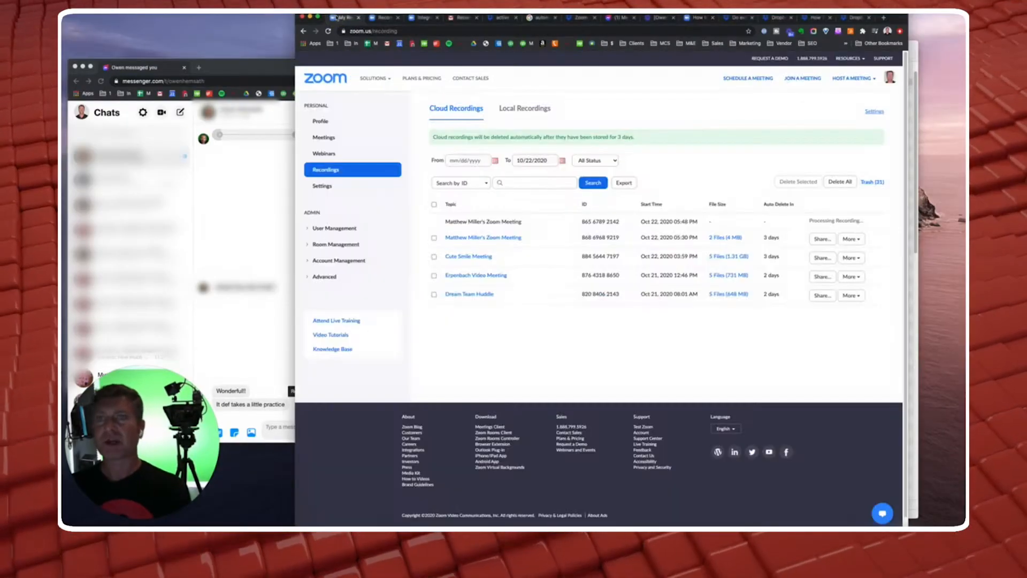
- Open the account Settings from the Zoom web portal sidebar
{"action": "left_click", "coordinate": [373, 78]}
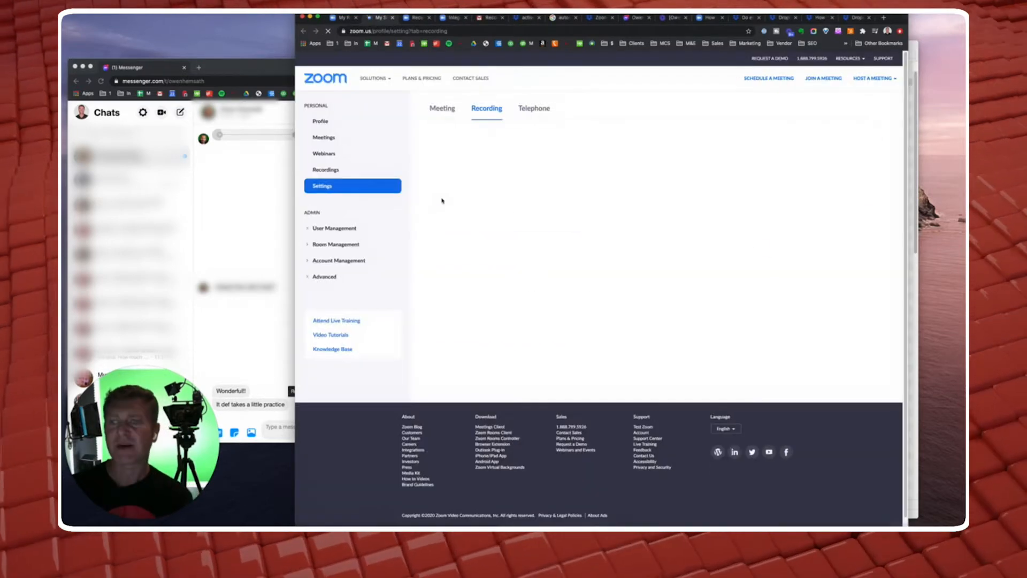
- Review the Recording tab's cloud recording and 3-day auto-delete options, then go to Dropbox
{"action": "left_click", "coordinate": [487, 109]}
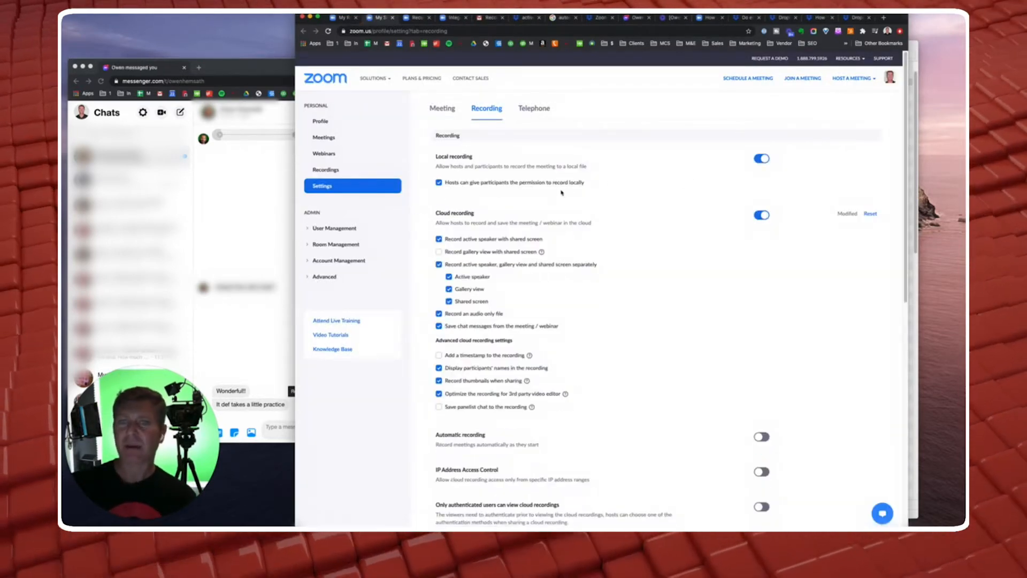
{"action": "scroll", "scroll_direction": "down", "scroll_amount": 3}
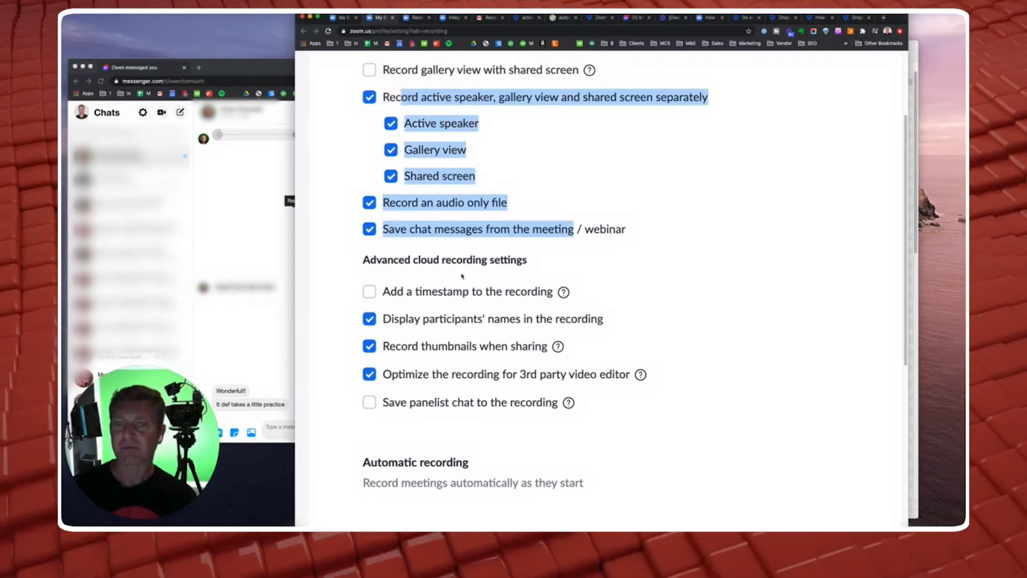
{"action": "scroll", "scroll_direction": "down", "scroll_amount": 3}
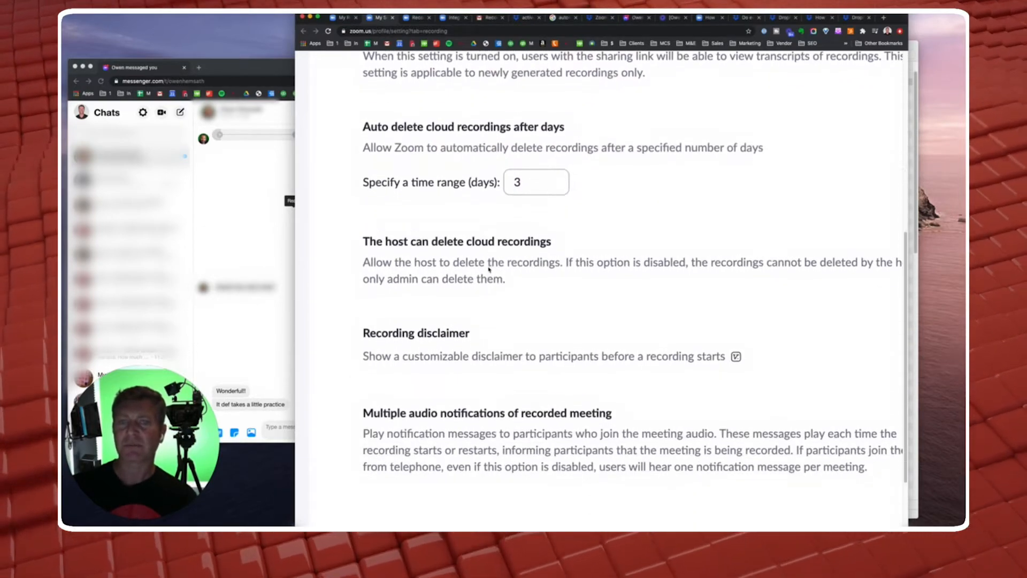
{"action": "left_click", "coordinate": [535, 182]}
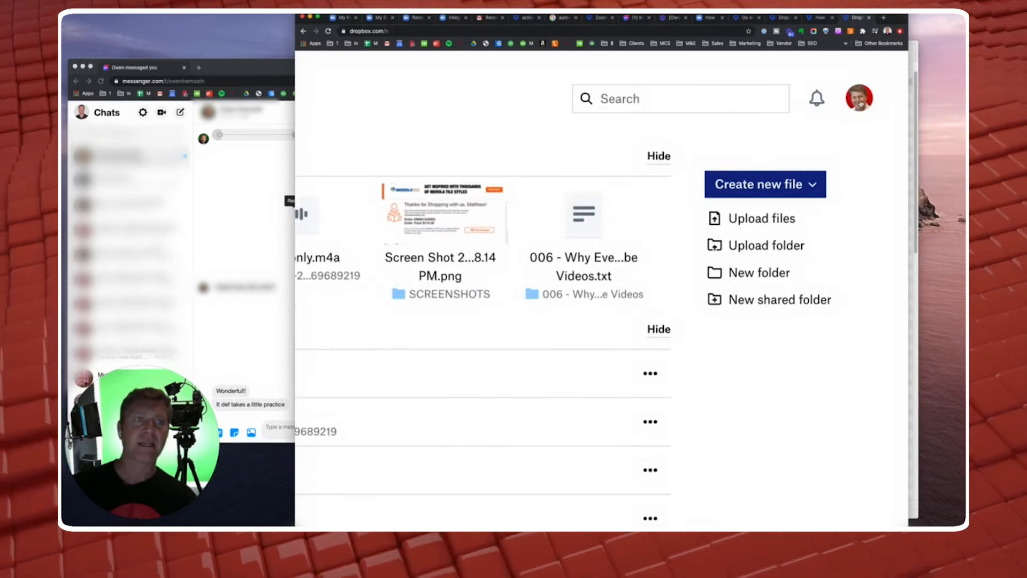
- Confirm Zoom is linked under Dropbox's Connected apps, then return to the Zoom profile
{"action": "left_click", "coordinate": [859, 98]}
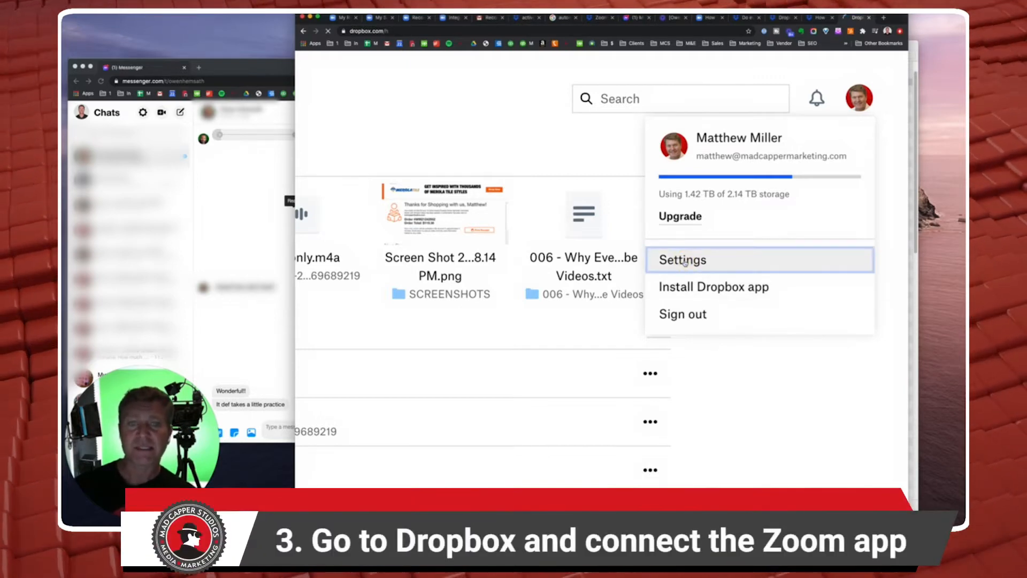
{"action": "left_click", "coordinate": [681, 260]}
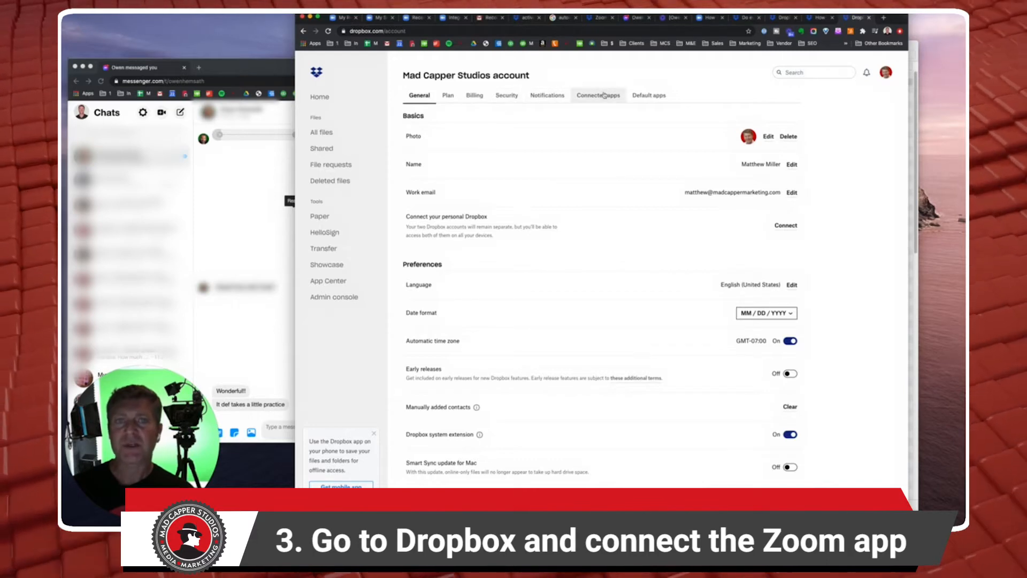
{"action": "left_click", "coordinate": [597, 95]}
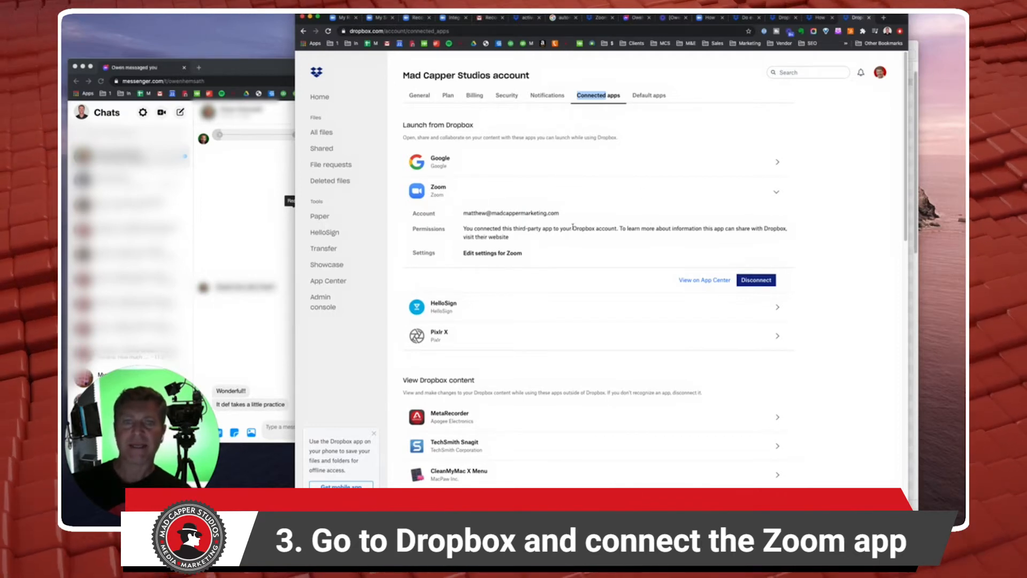
{"action": "left_click", "coordinate": [491, 253]}
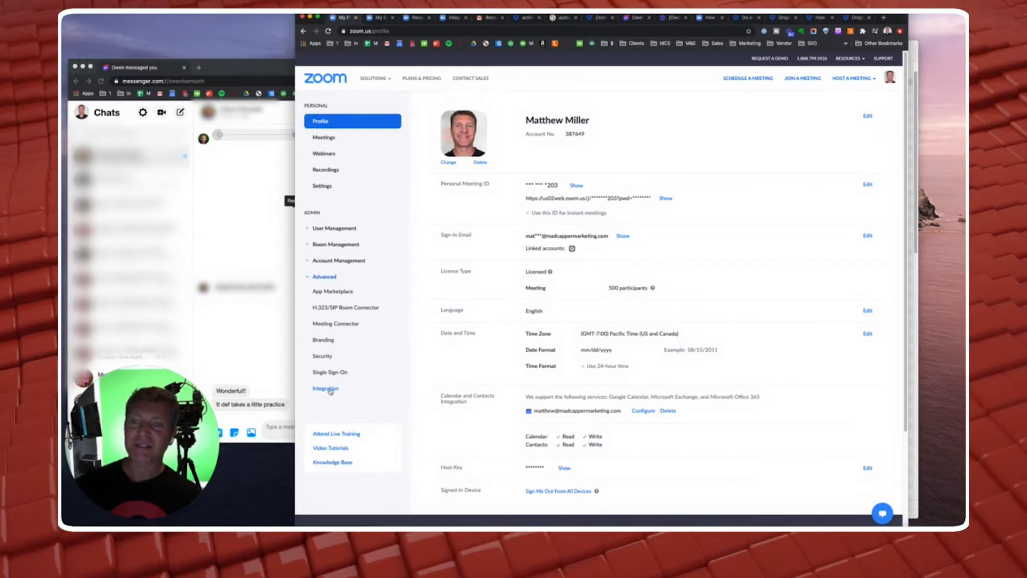
- Check that the Dropbox toggle is on under Advanced > Integration
{"action": "left_click", "coordinate": [325, 388]}
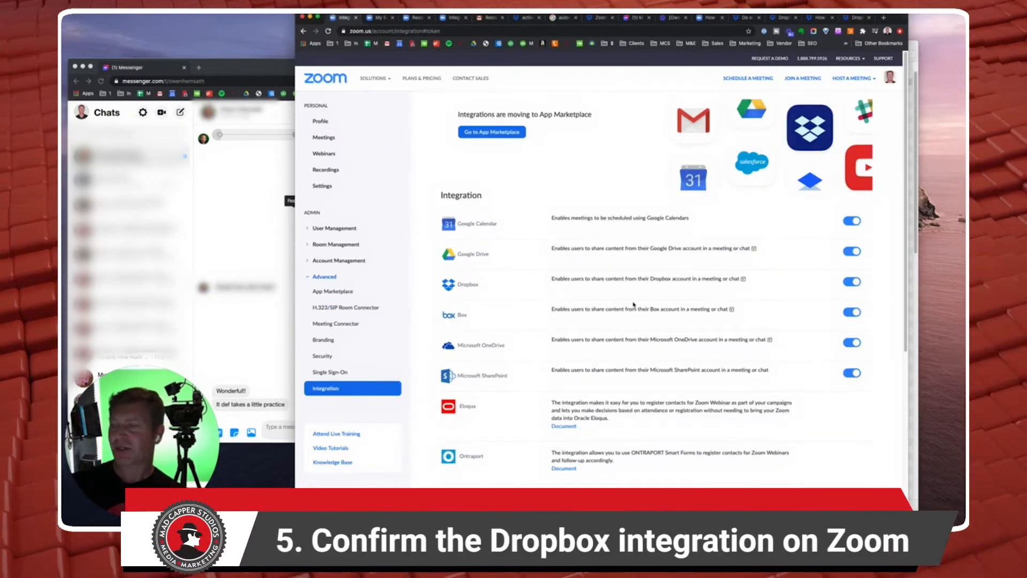
{"action": "scroll", "scroll_direction": "down", "scroll_amount": 3}
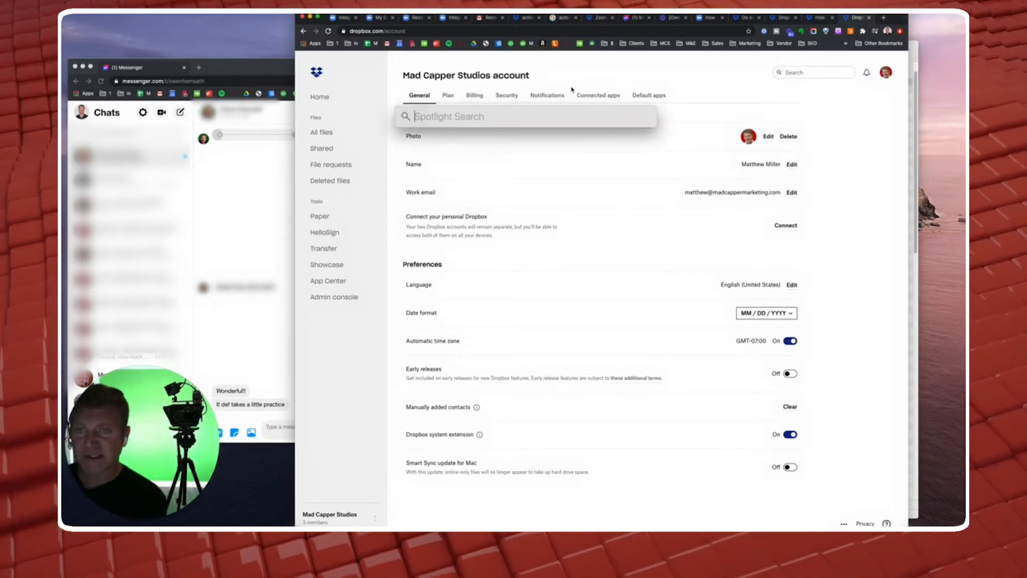
- Start a new zoom.us meeting with computer audio, record briefly, and end it for all
{"action": "type", "text": "zoom.us"}
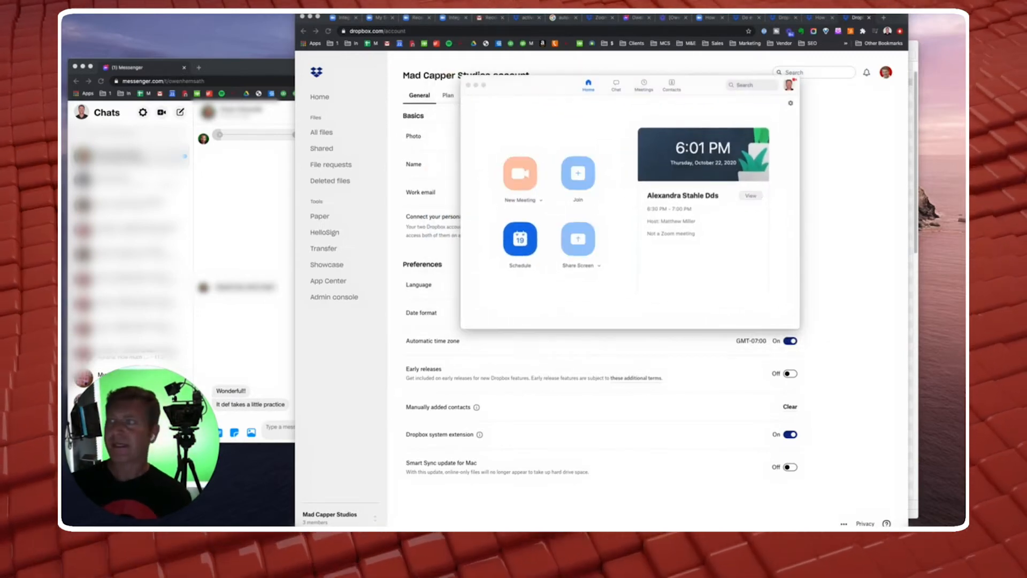
{"action": "left_click", "coordinate": [519, 173]}
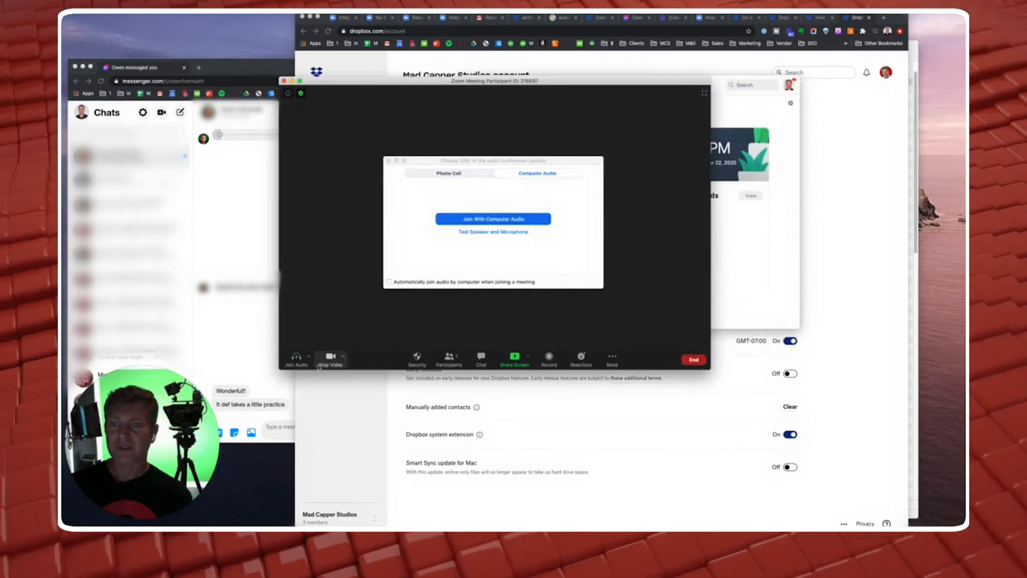
{"action": "left_click", "coordinate": [492, 219]}
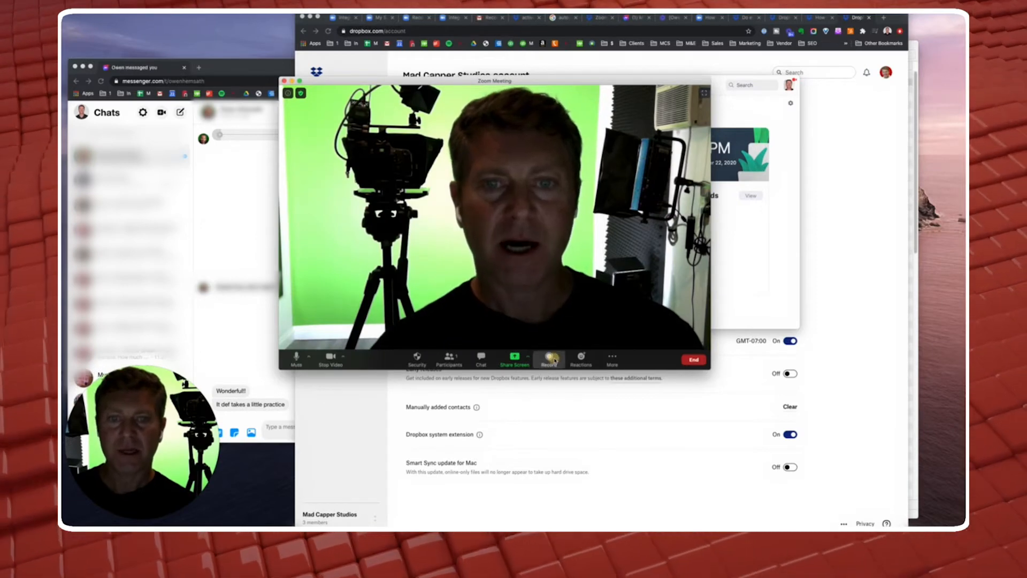
{"action": "left_click", "coordinate": [549, 360]}
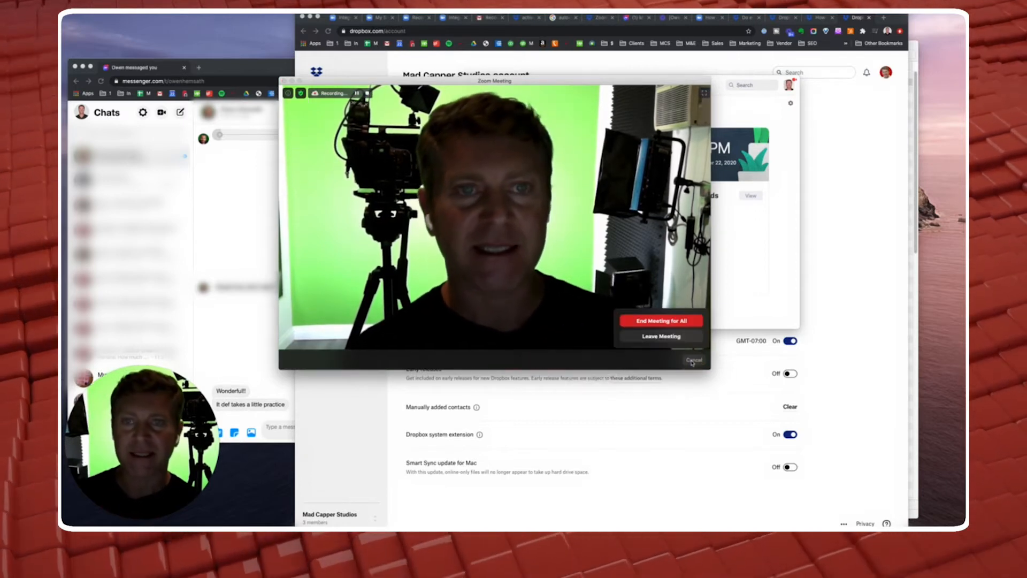
{"action": "left_click", "coordinate": [694, 360]}
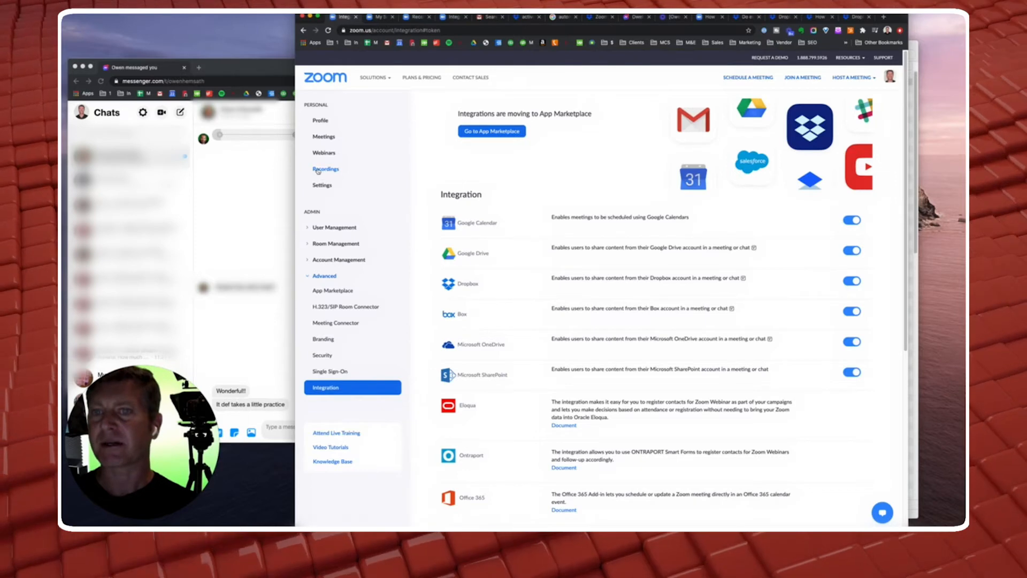
- Open the cloud Recordings list in the Zoom web portal
{"action": "left_click", "coordinate": [325, 169]}
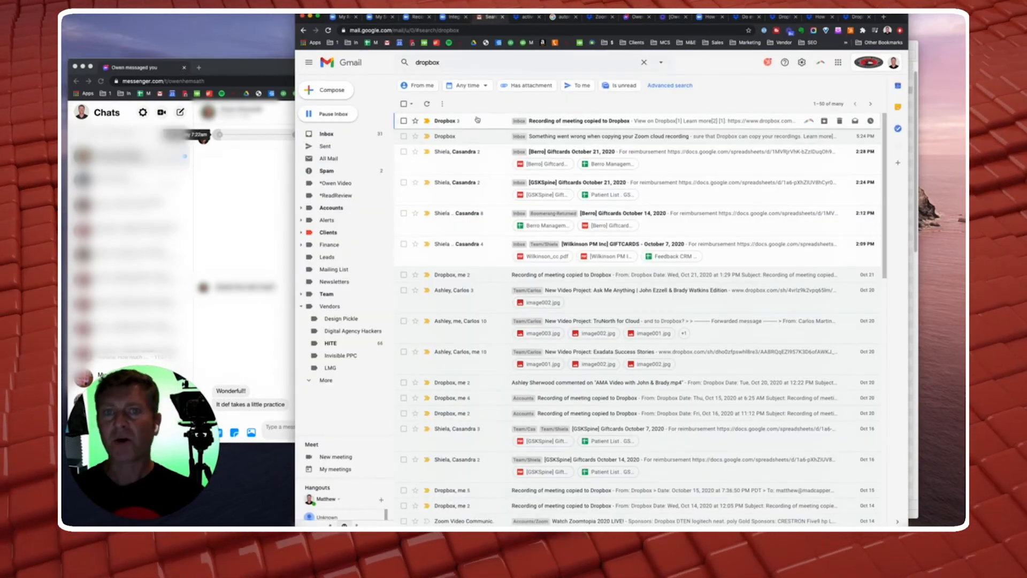
- Read the 'Recording of meeting copied to Dropbox' email in Gmail
{"action": "left_click", "coordinate": [590, 121]}
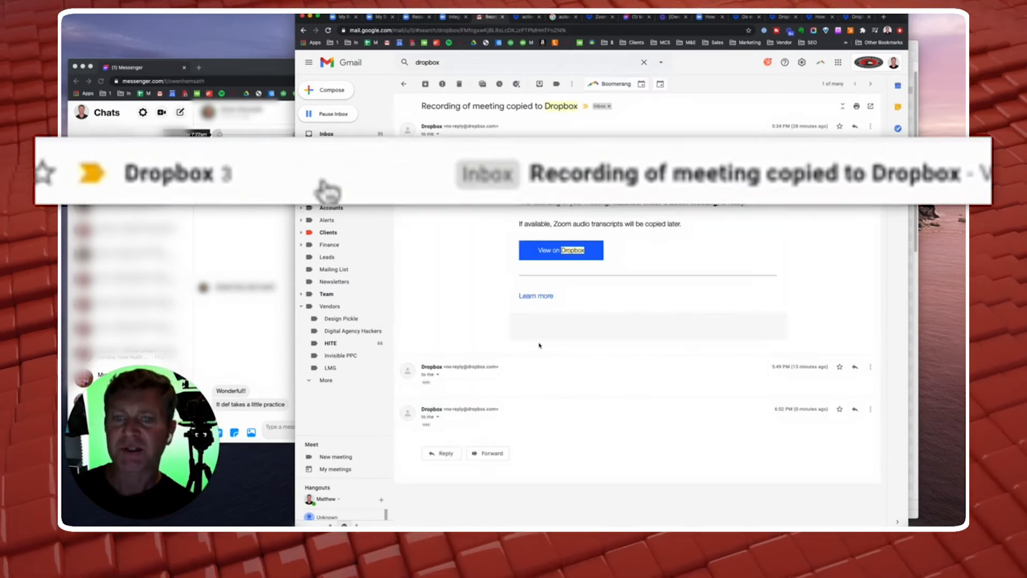
{"action": "scroll", "scroll_direction": "down", "scroll_amount": 3}
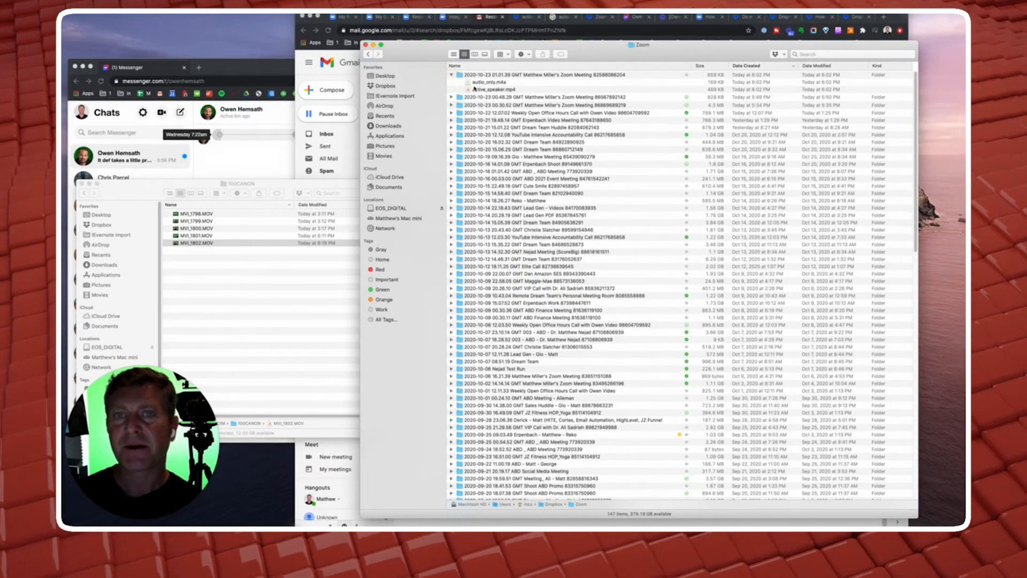
- Check active_speaker.mp4's Dropbox options, then open and play the recording
{"action": "left_click", "coordinate": [498, 90]}
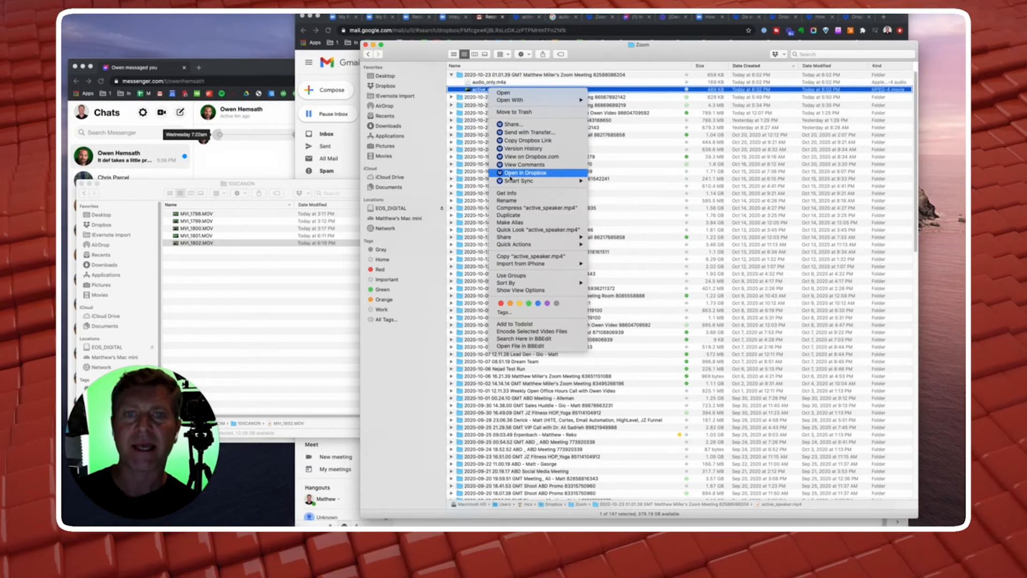
{"action": "left_click", "coordinate": [524, 172]}
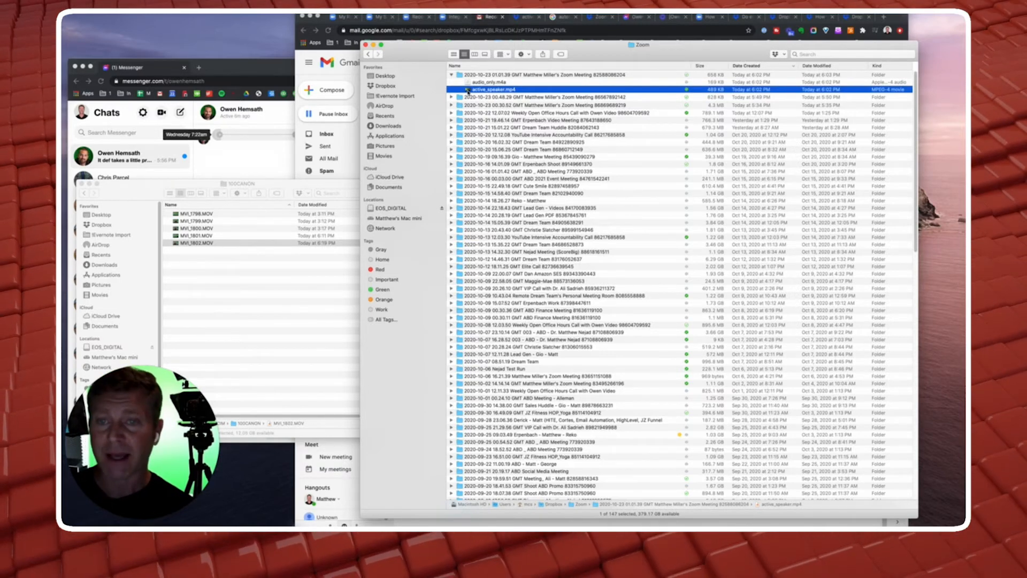
{"action": "double_click", "coordinate": [504, 90]}
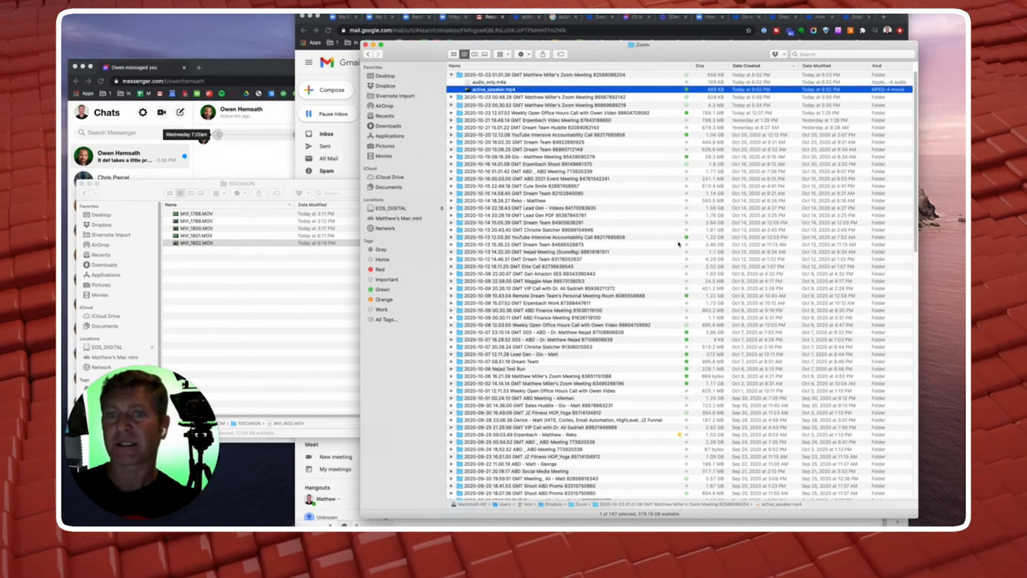
{"action": "scroll", "scroll_direction": "down", "scroll_amount": 3}
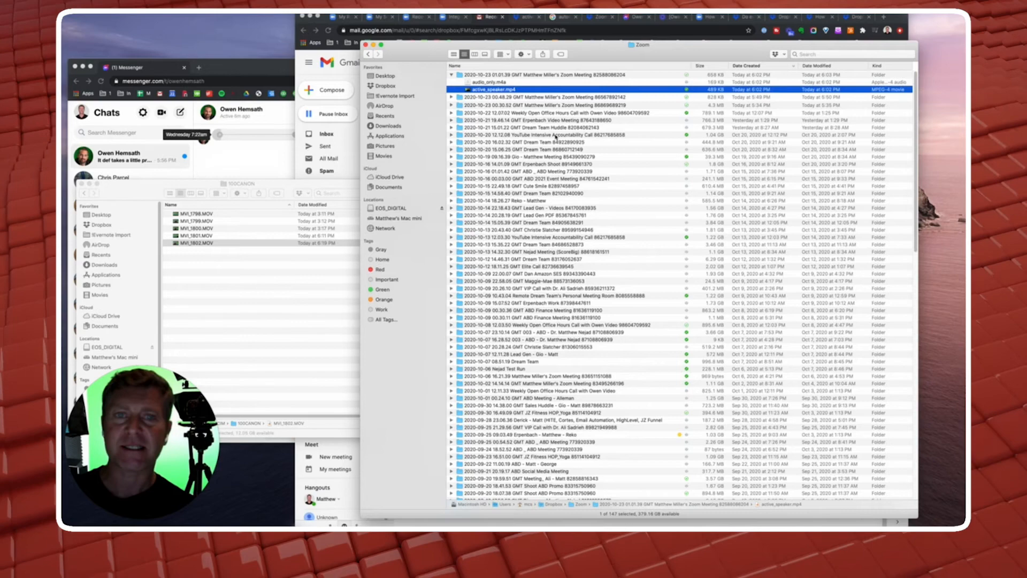
- Set the YouTube Intensive Accountability Call folder to Smart Sync Online Only
{"action": "left_click", "coordinate": [563, 134]}
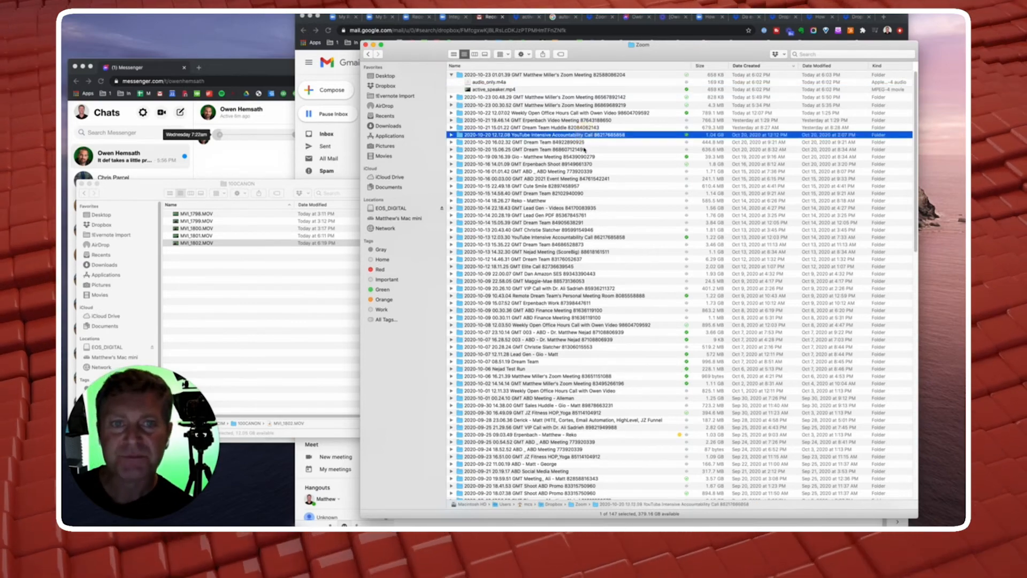
{"action": "right_click", "coordinate": [583, 135]}
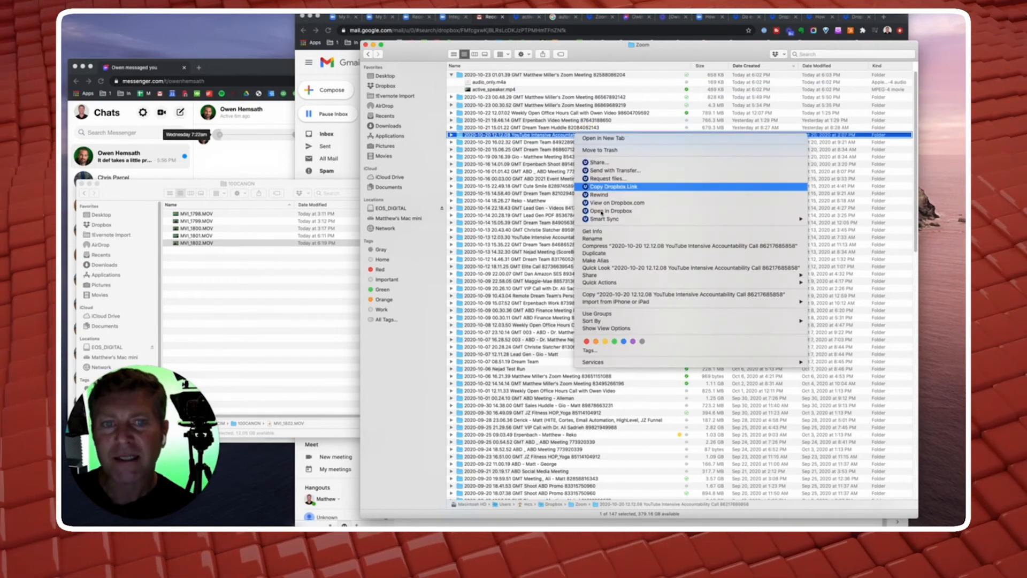
{"action": "mouse_move", "coordinate": [603, 218]}
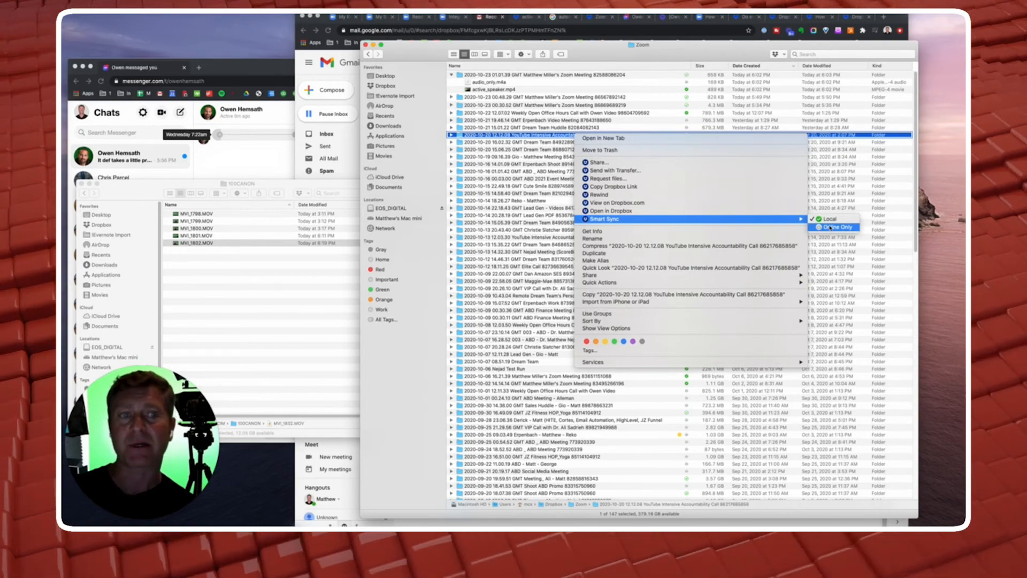
{"action": "left_click", "coordinate": [838, 227]}
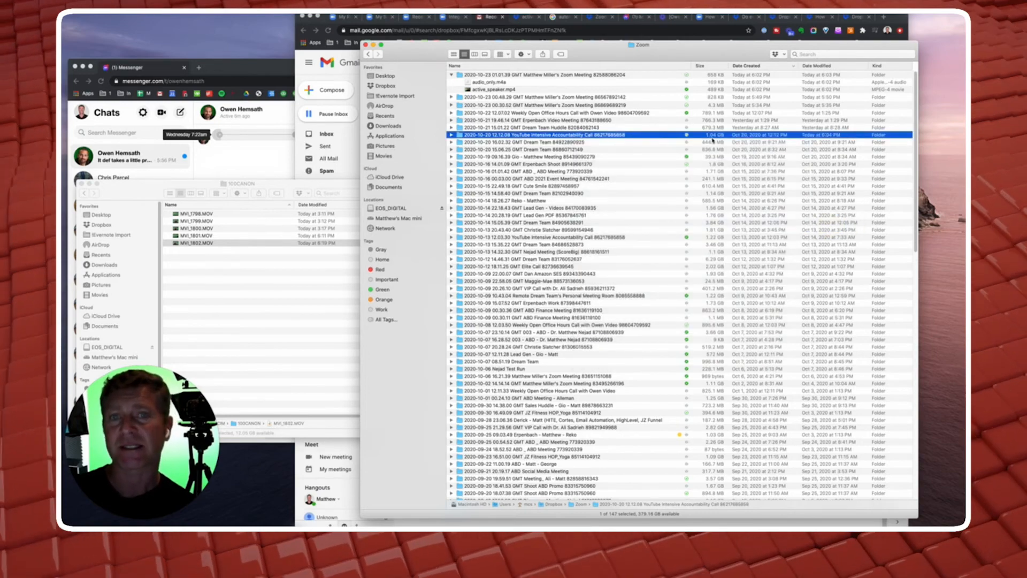